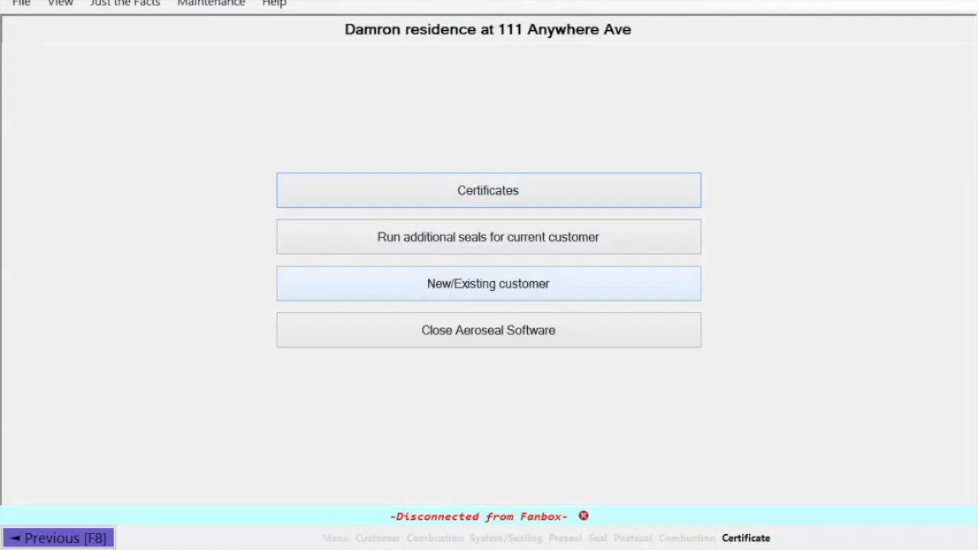
mouse_move(487, 330)
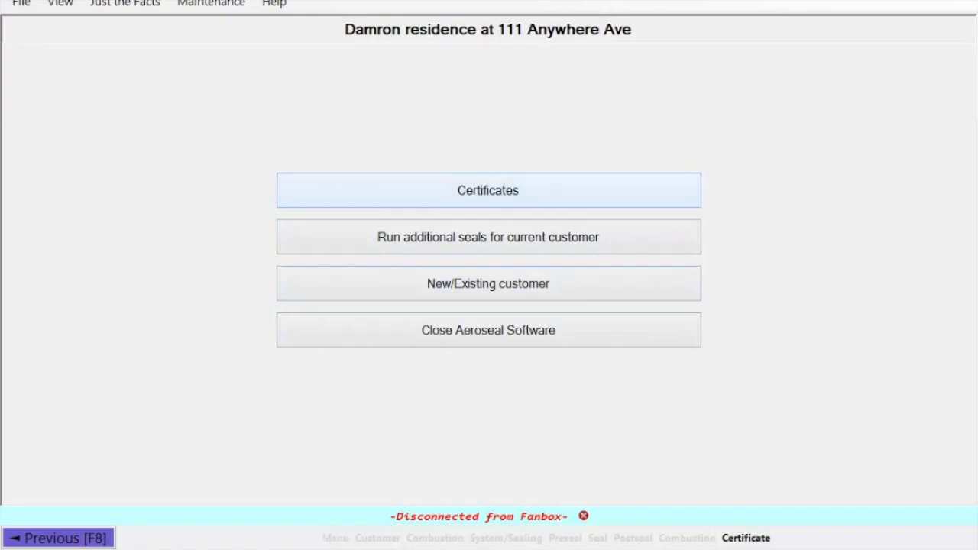
Open the Damron Certificate of Completion and scroll to its address and leakage graph.
left_click(487, 190)
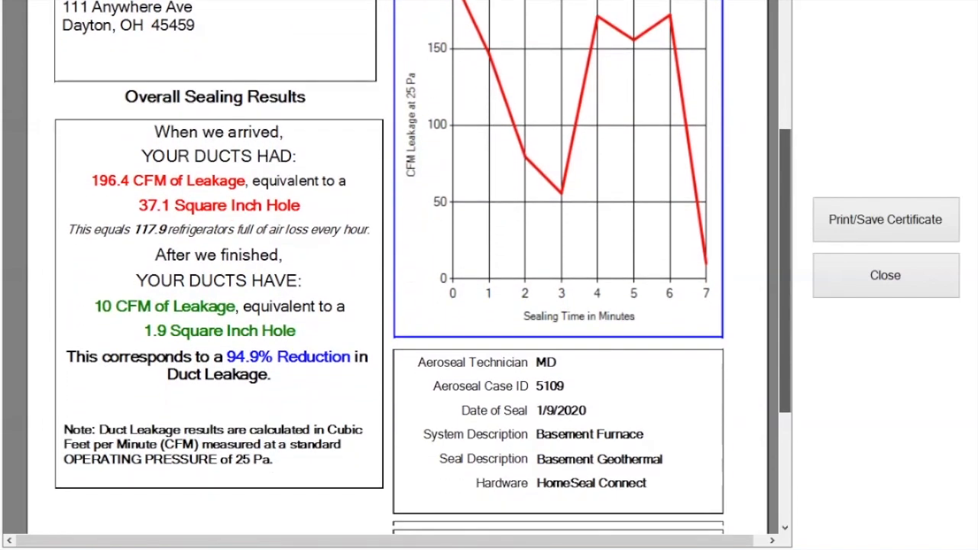
scroll("down", 3)
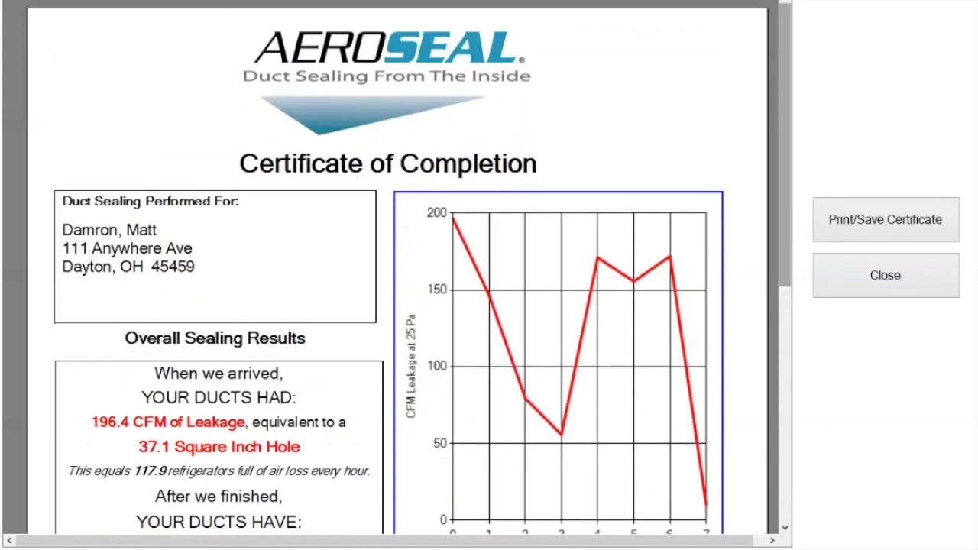
mouse_move(885, 219)
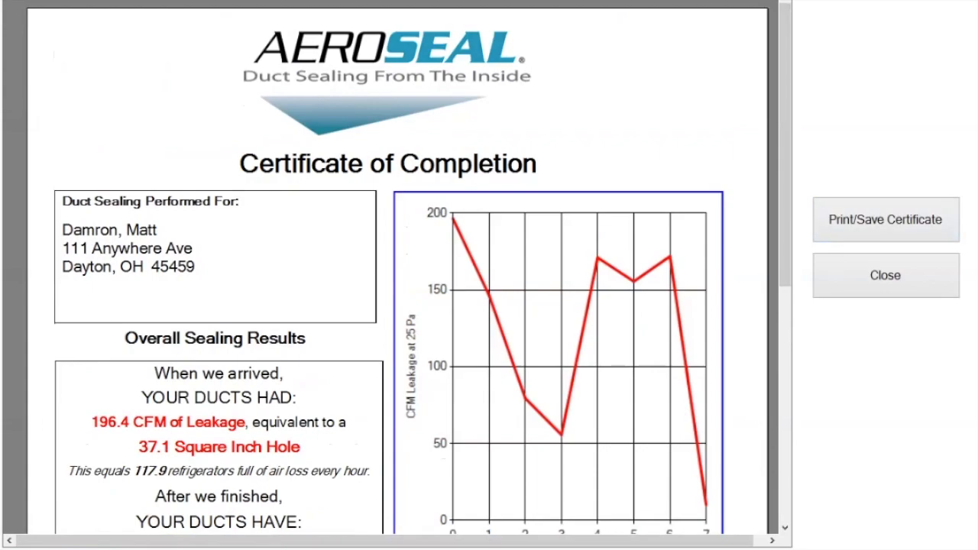
Print the Damron certificate to the PDFLite printer.
left_click(884, 219)
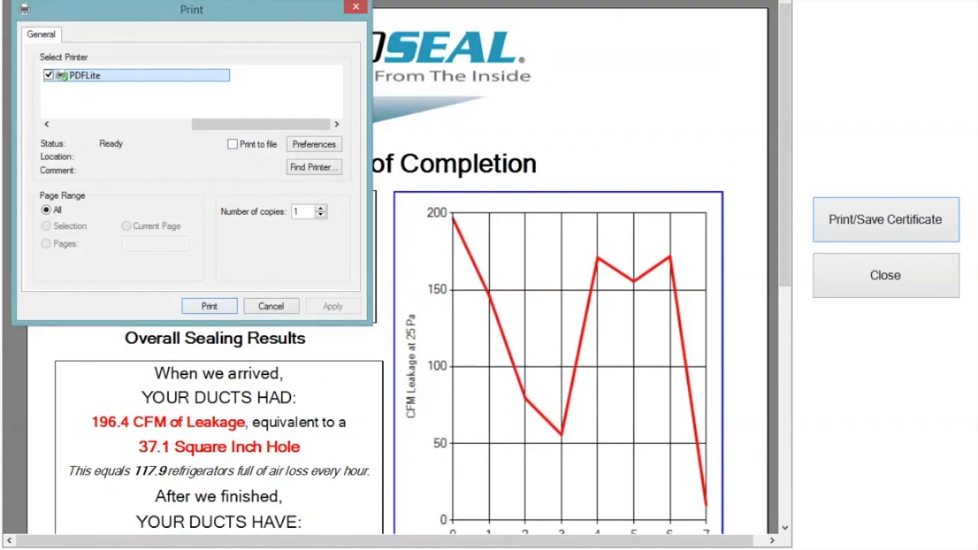
mouse_move(99, 75)
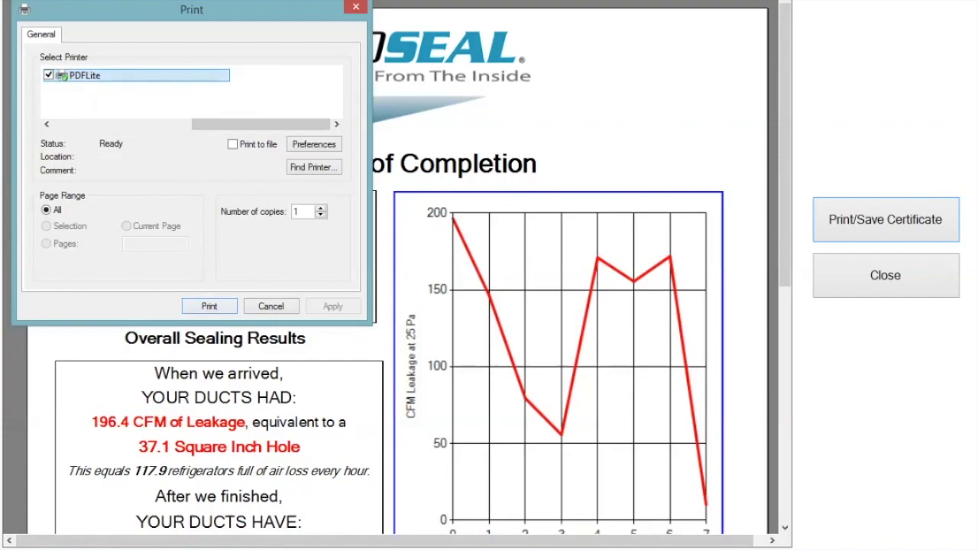
left_click(209, 306)
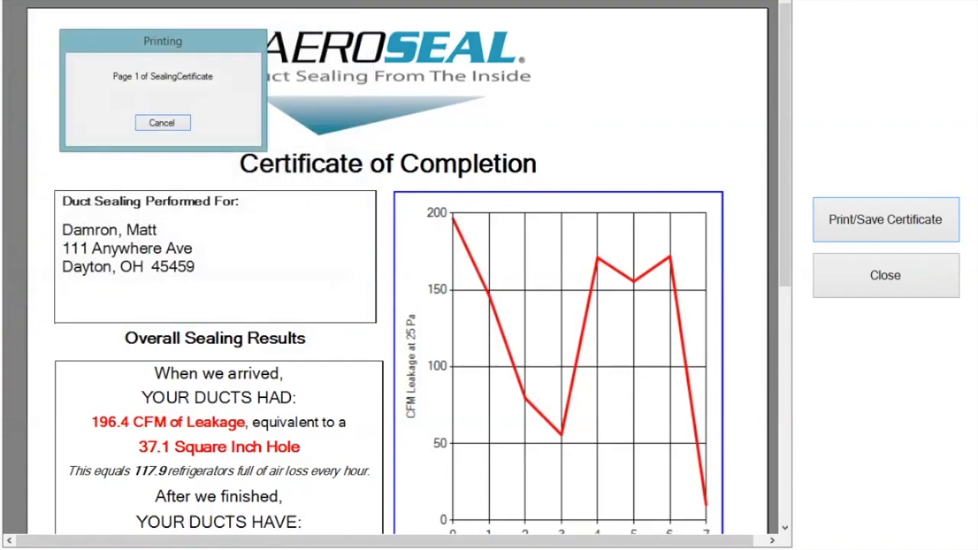
In the PDF save dialog, browse via Desktop into the Sealing Certificates folder.
left_click(885, 220)
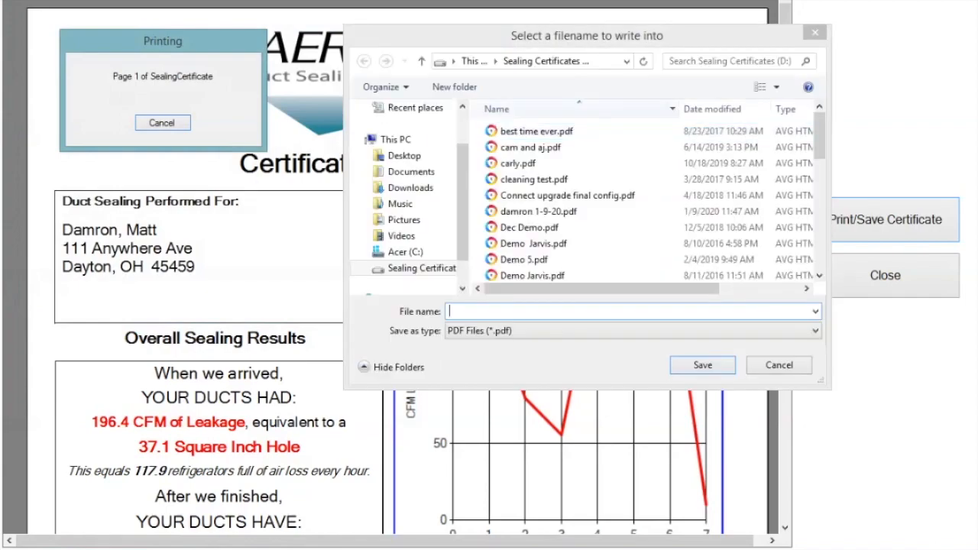
left_click(413, 171)
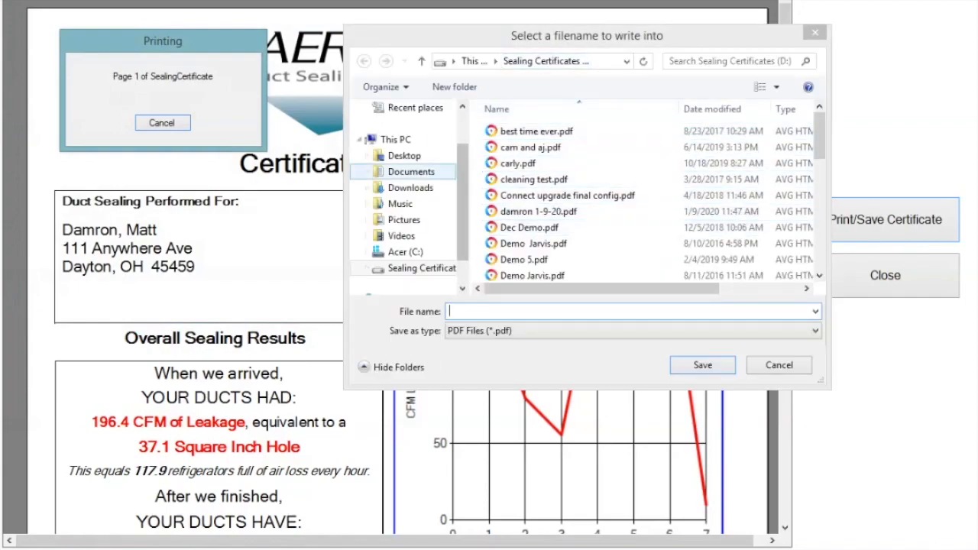
left_click(404, 155)
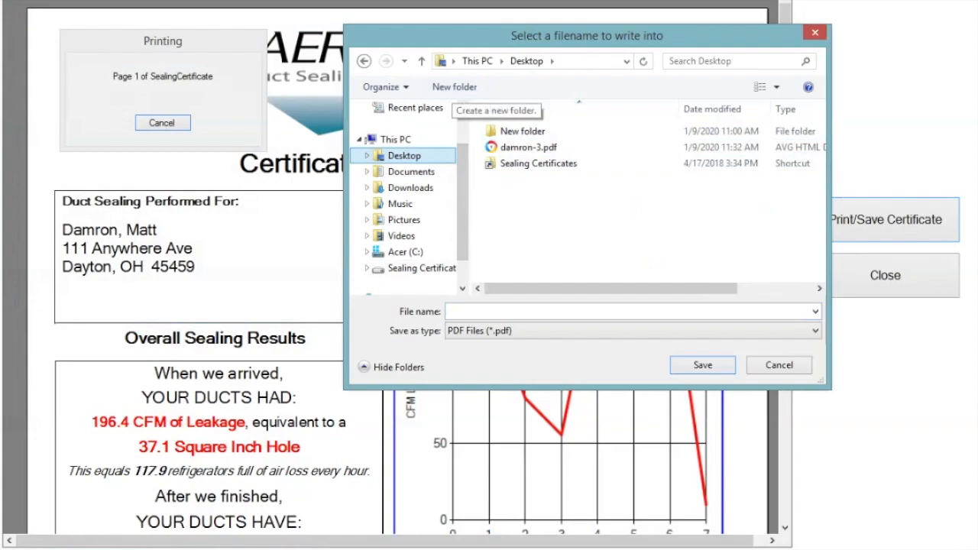
left_click(538, 164)
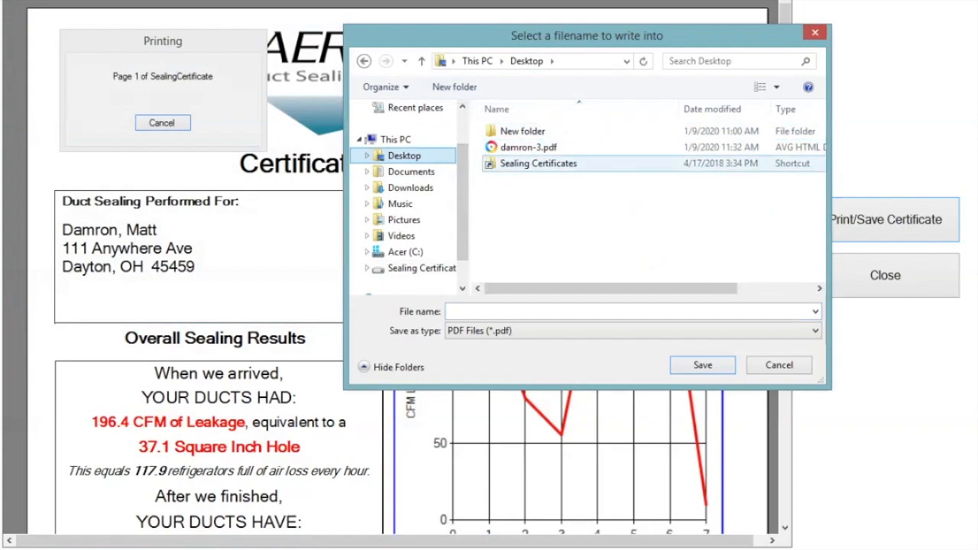
mouse_move(538, 163)
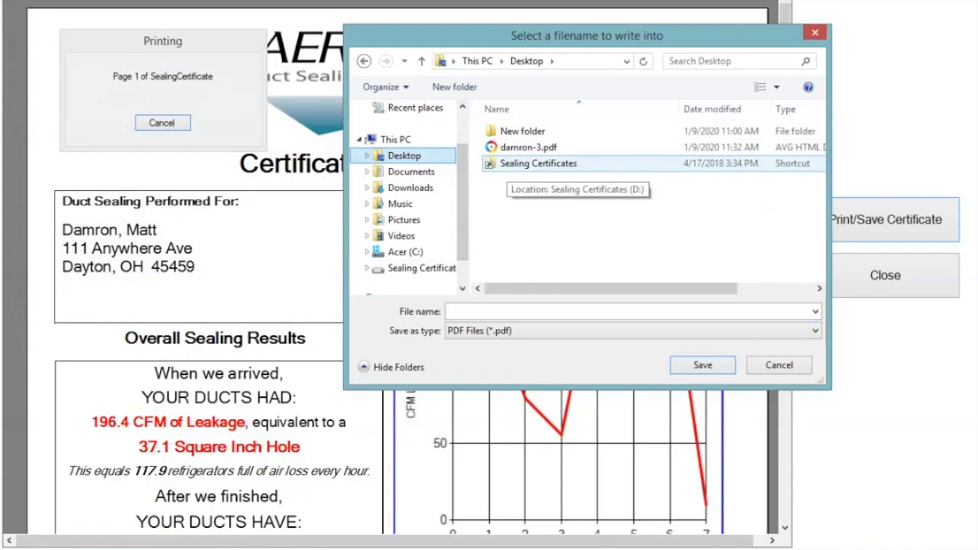
double_click(534, 162)
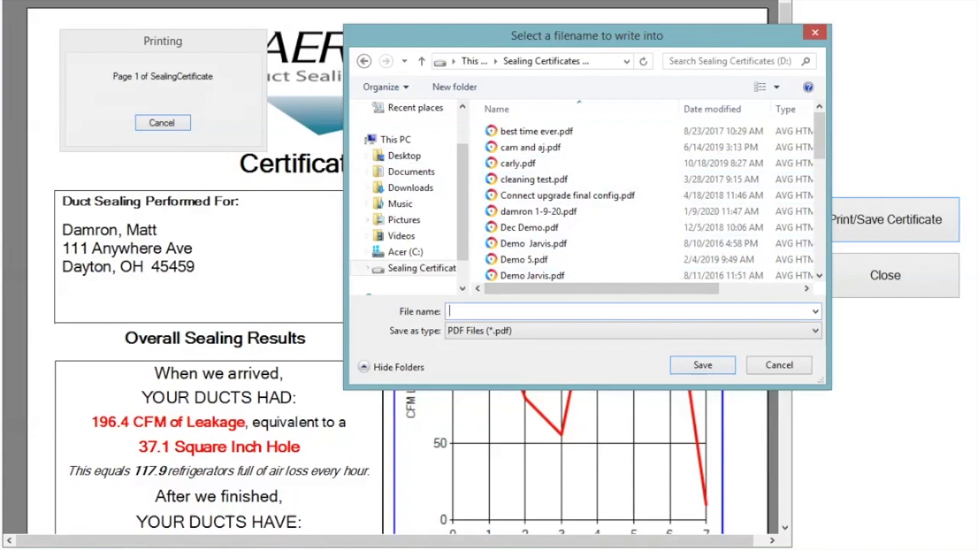
Save the certificate PDF under the file name 'damron 1-8-20'.
type("d")
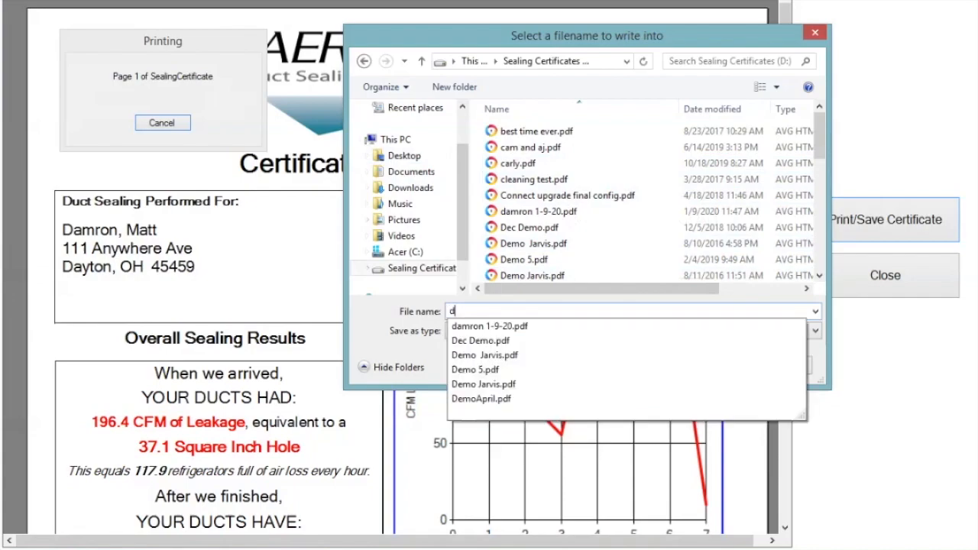
type("amron 1-8-20")
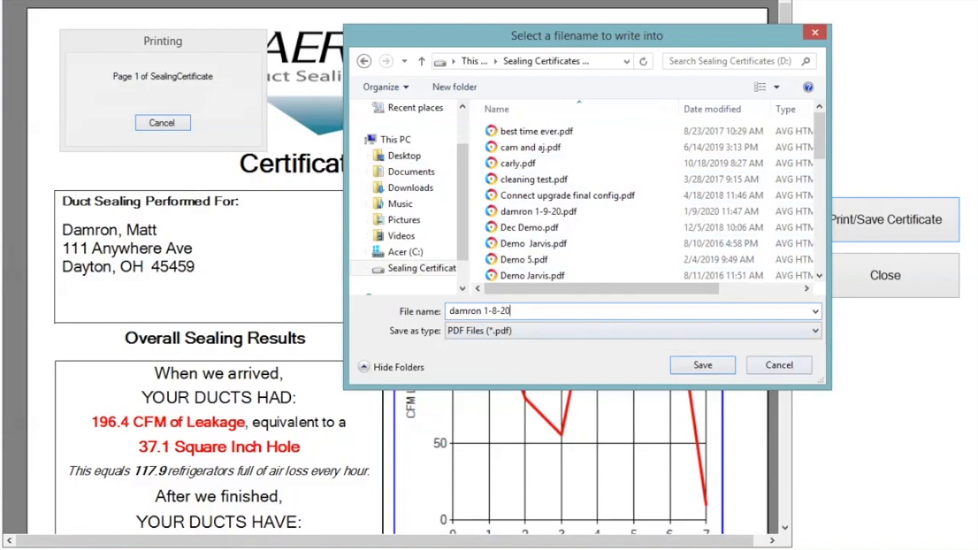
left_click(700, 365)
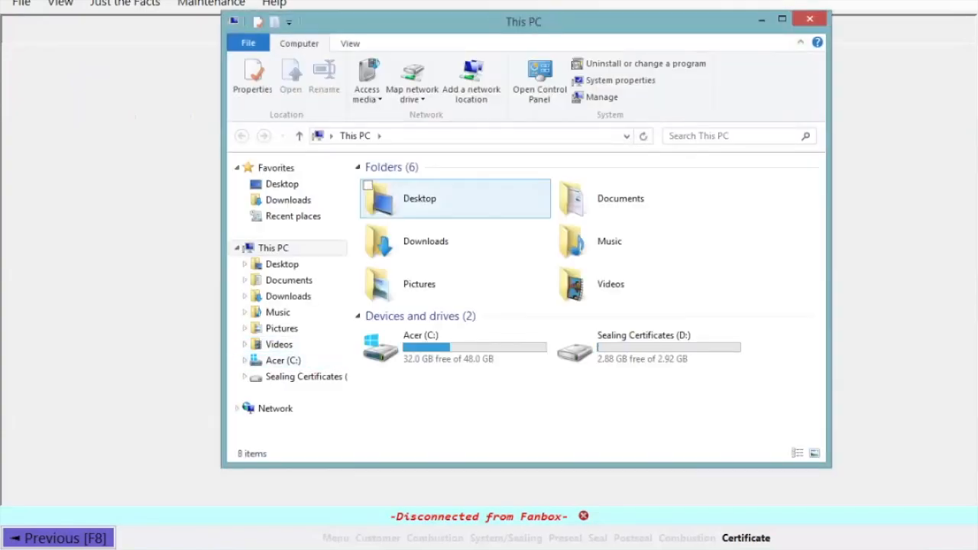
Open the Sealing Certificates (D:) drive to confirm damron 1-8-20.pdf is listed.
double_click(419, 198)
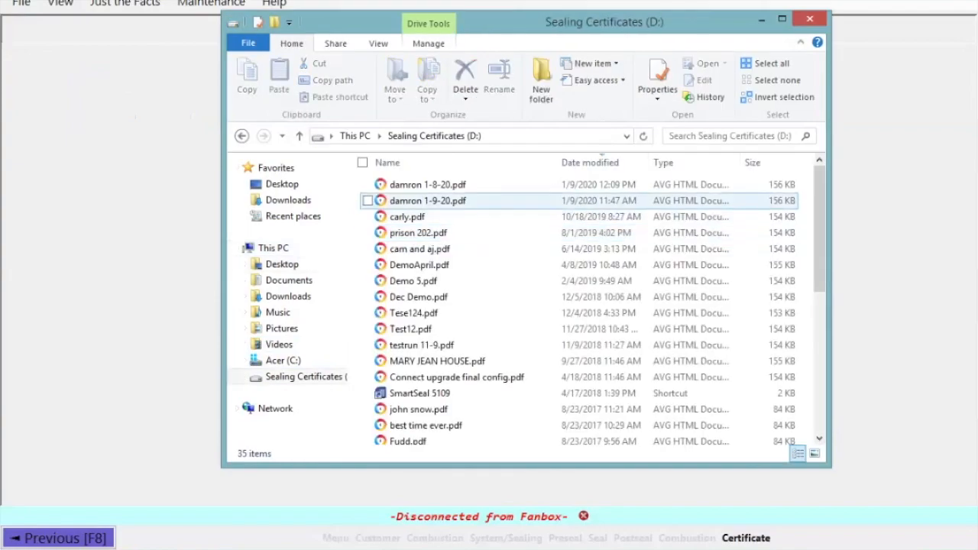
mouse_move(427, 184)
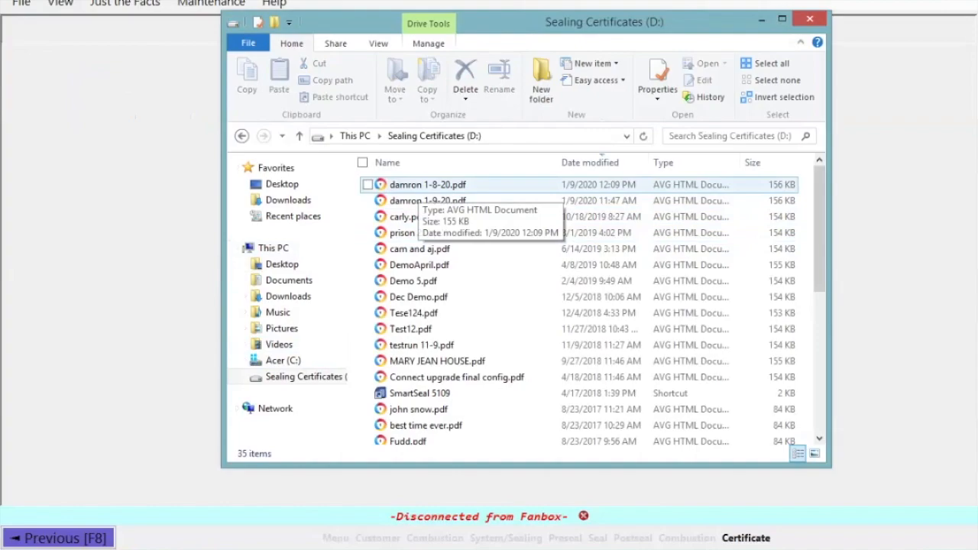